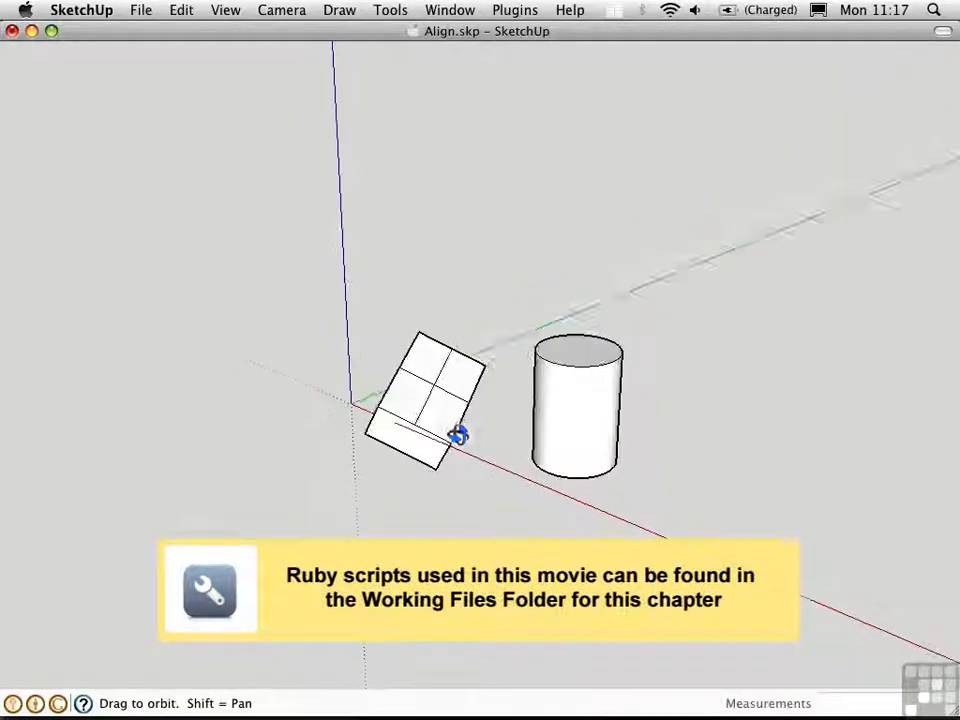
# - Orbit the model to view the tilted box and the upright cylinder together
pyautogui.moveTo(458, 438); pyautogui.dragTo(448, 97)
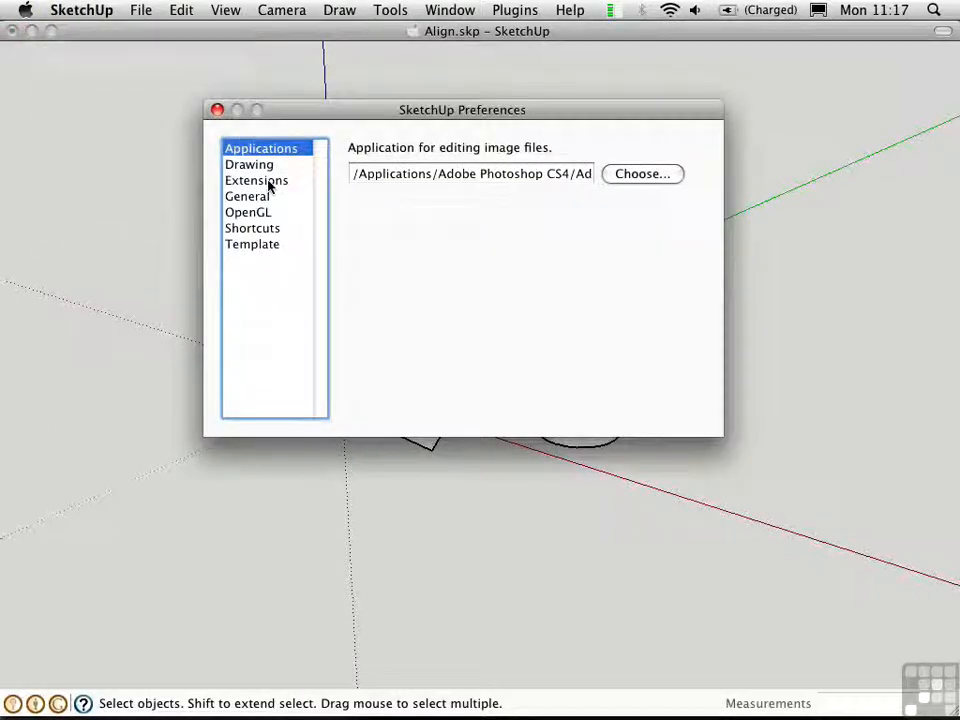
# - Enable the Align Tool extension in Preferences and close the dialog
pyautogui.click(256, 180)
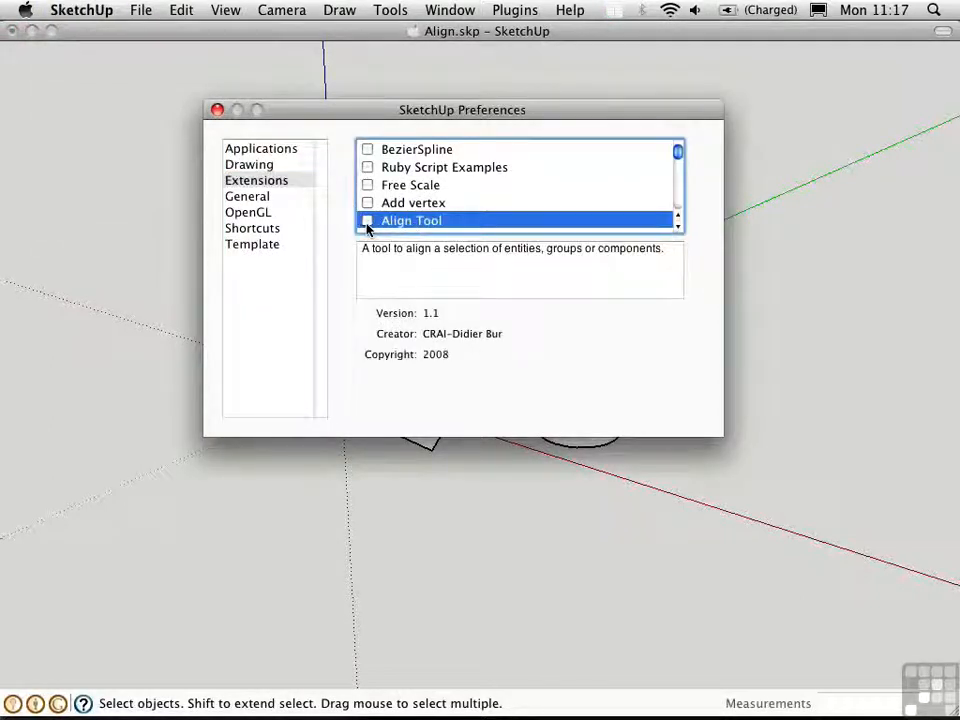
pyautogui.click(367, 220)
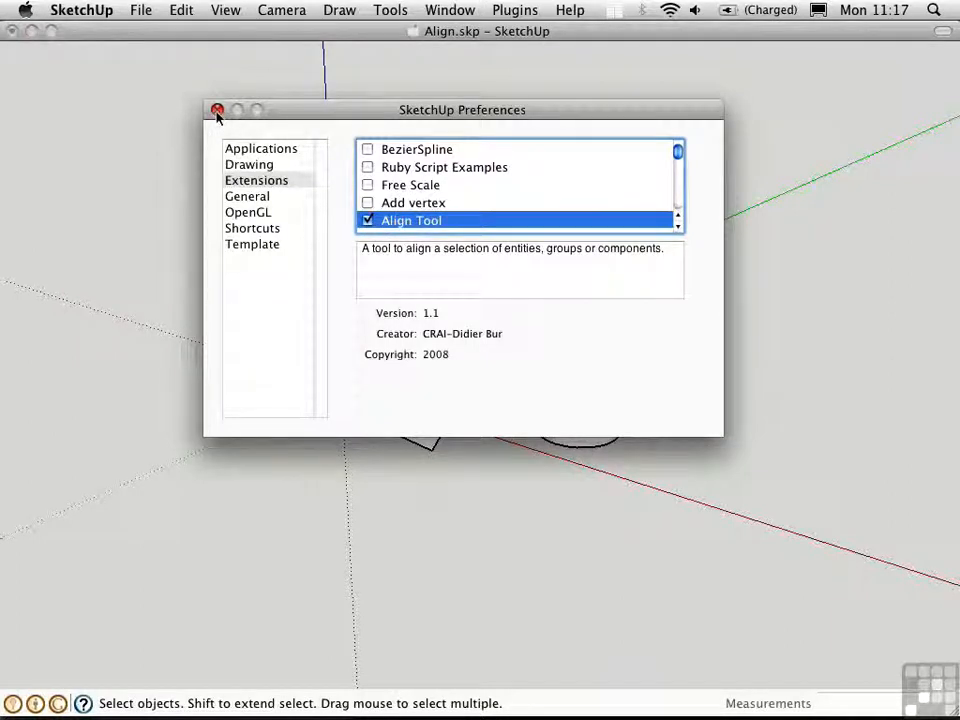
pyautogui.click(217, 110)
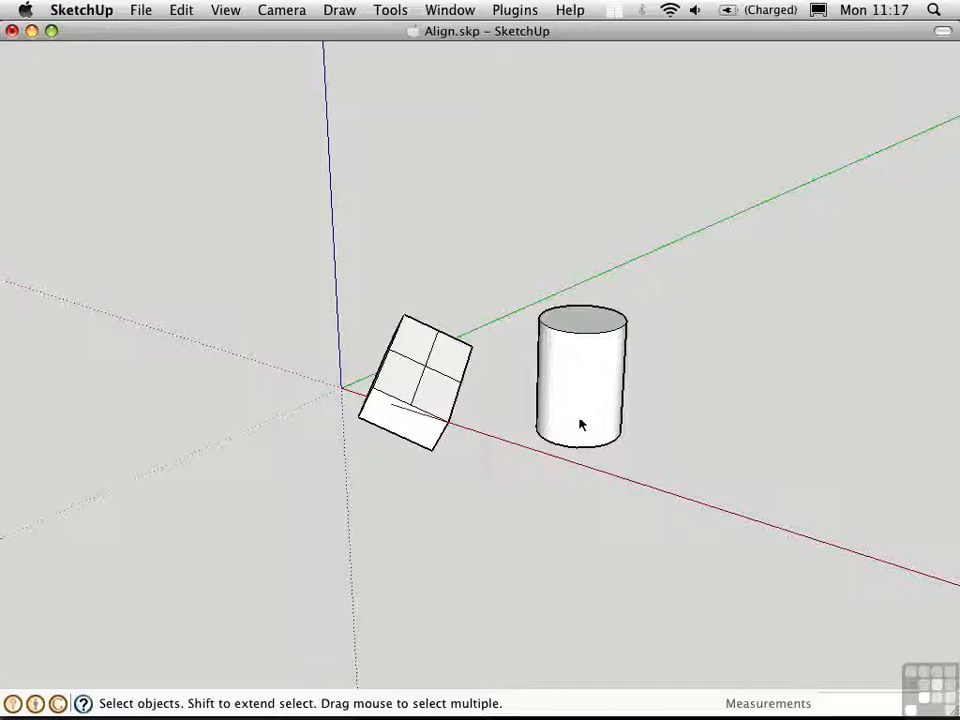
# - Select the cylinder and start the Align Tool from the menu
pyautogui.click(580, 375)
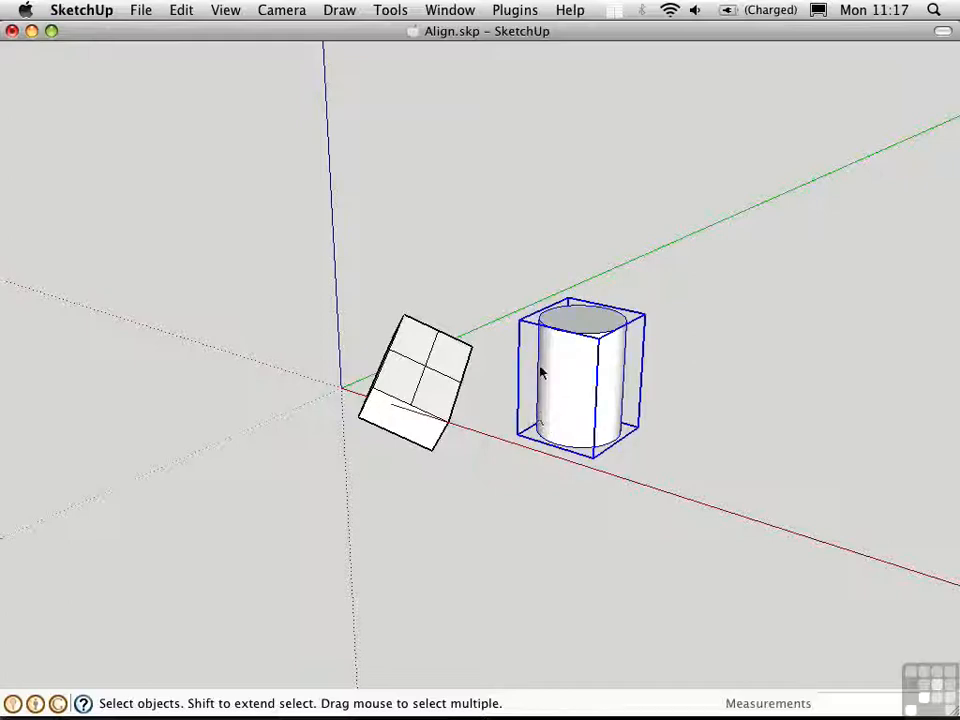
pyautogui.click(390, 10)
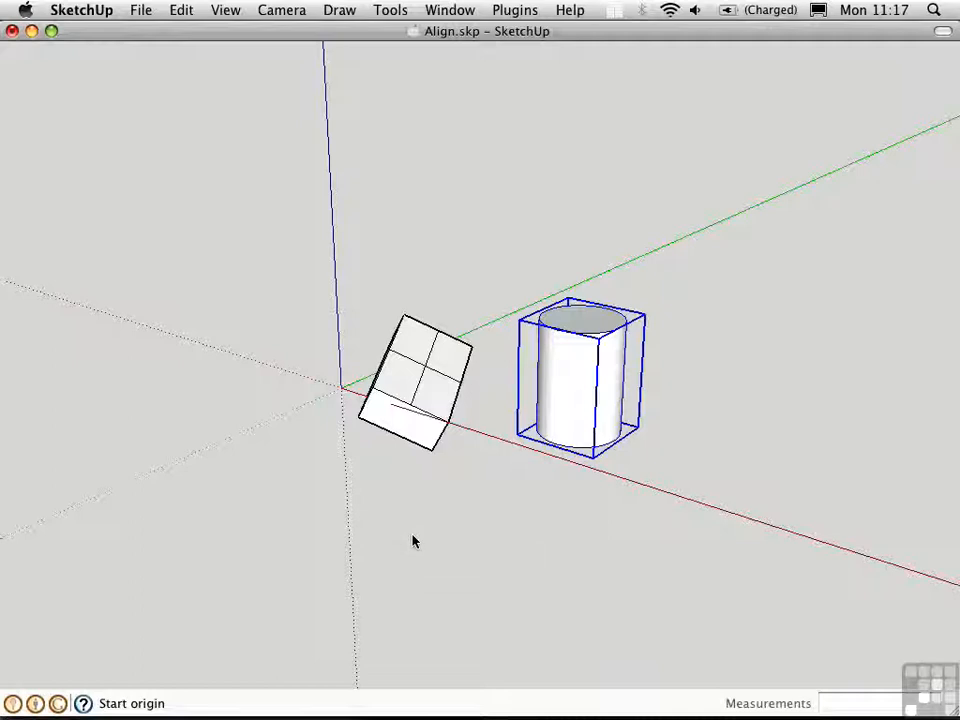
pyautogui.moveTo(415, 540)
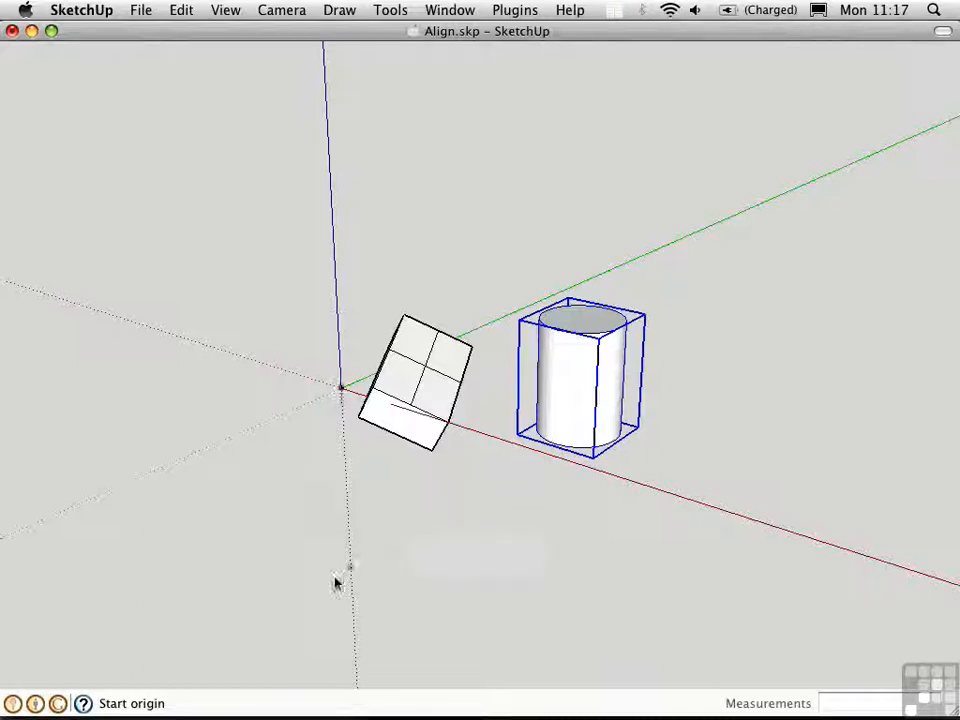
pyautogui.moveTo(175, 710)
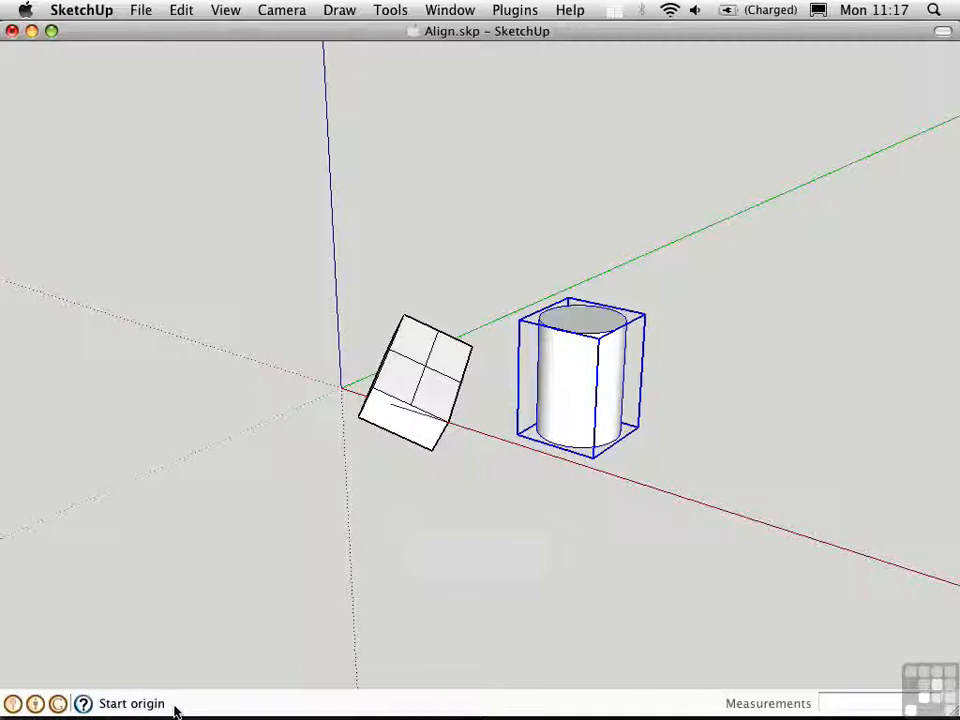
pyautogui.moveTo(435, 471)
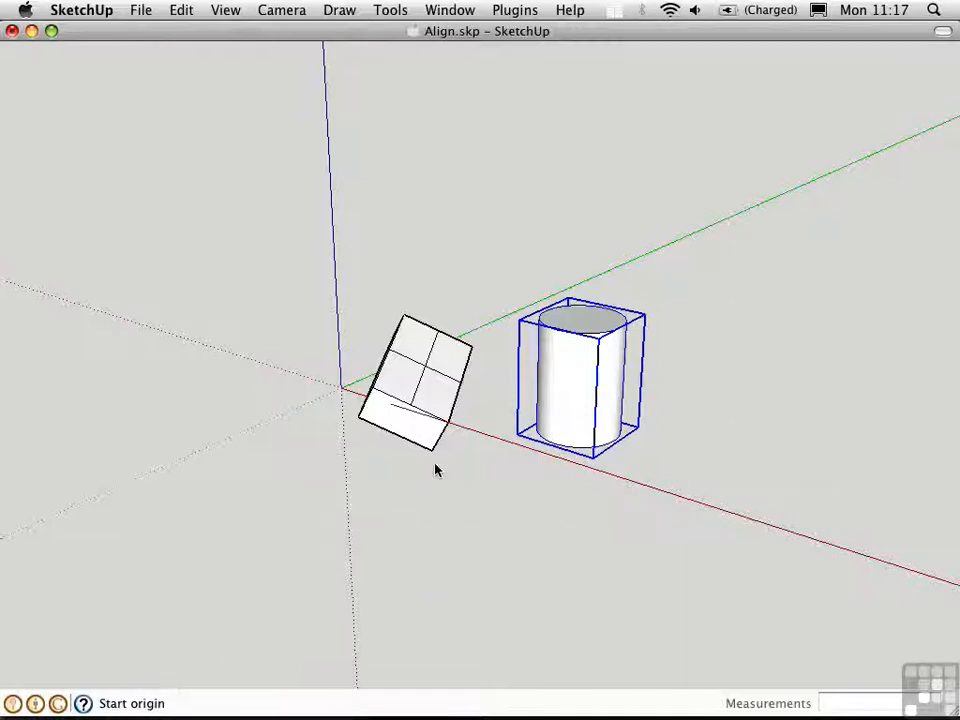
pyautogui.moveTo(490, 482)
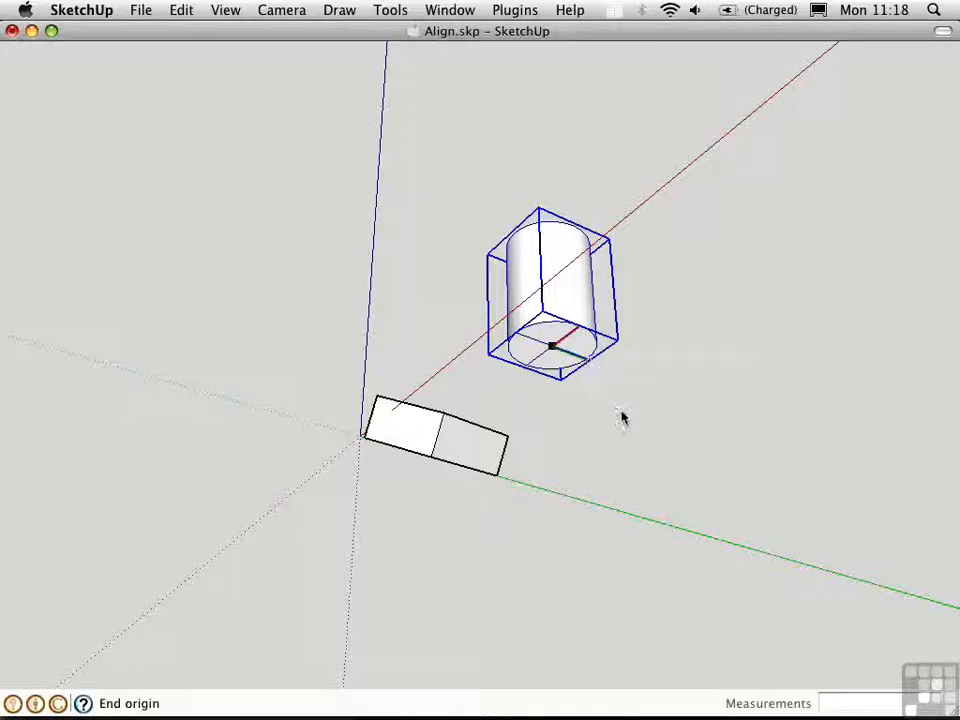
pyautogui.moveTo(545, 298)
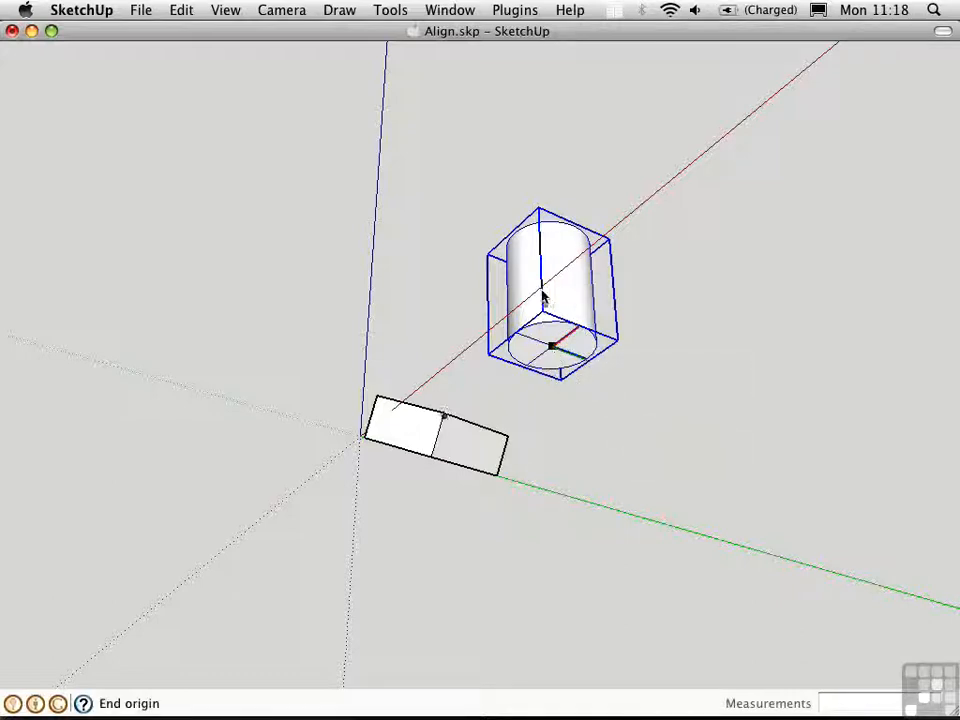
pyautogui.moveTo(242, 527)
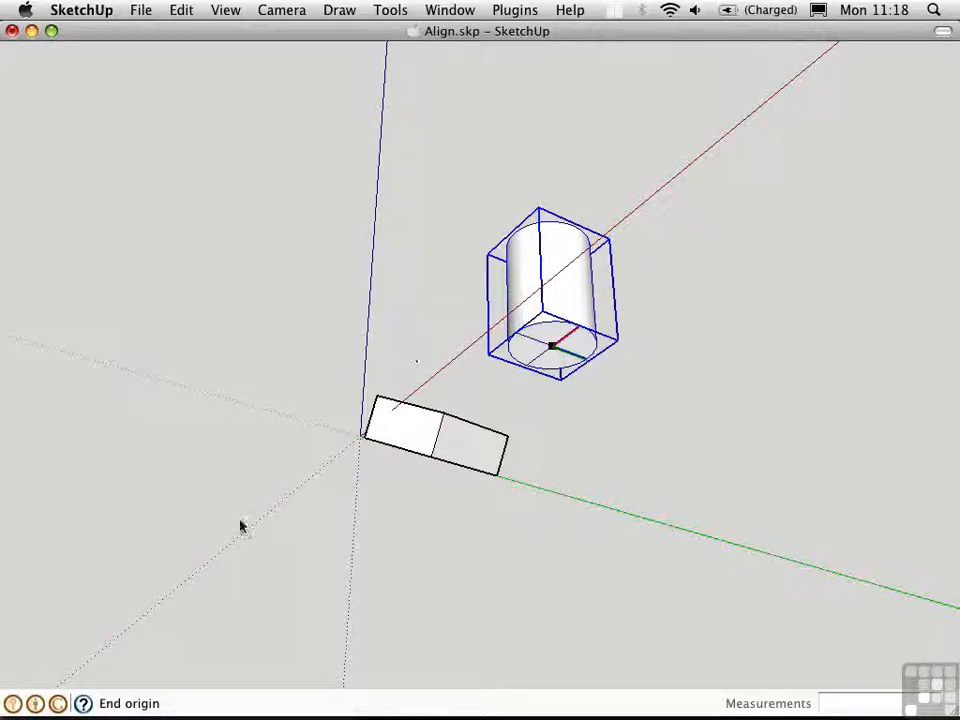
pyautogui.moveTo(375, 295)
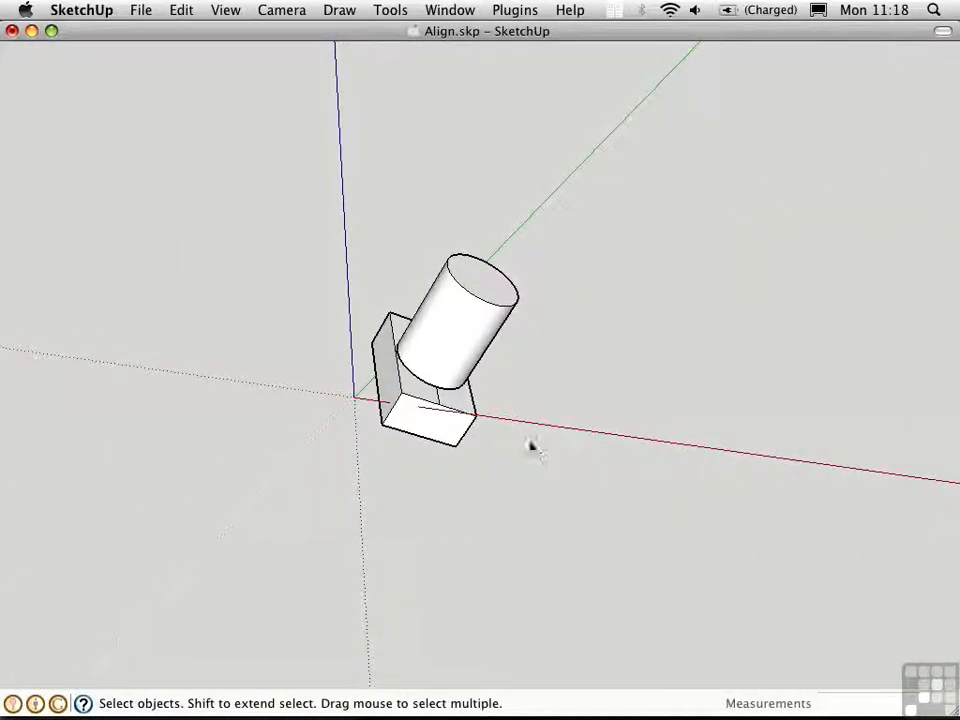
pyautogui.moveTo(540, 450)
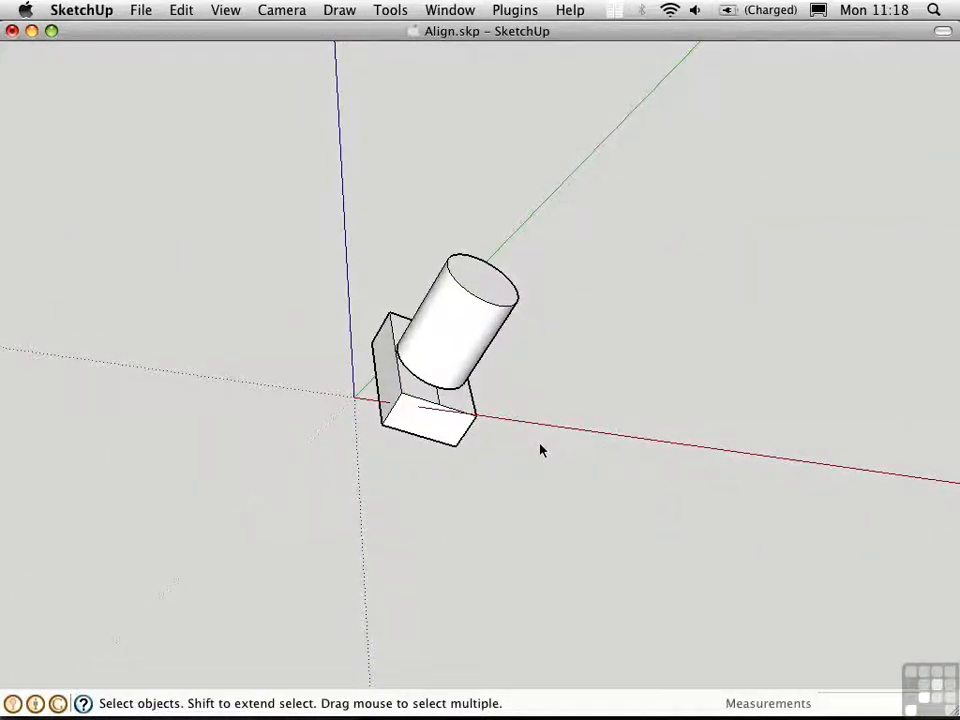